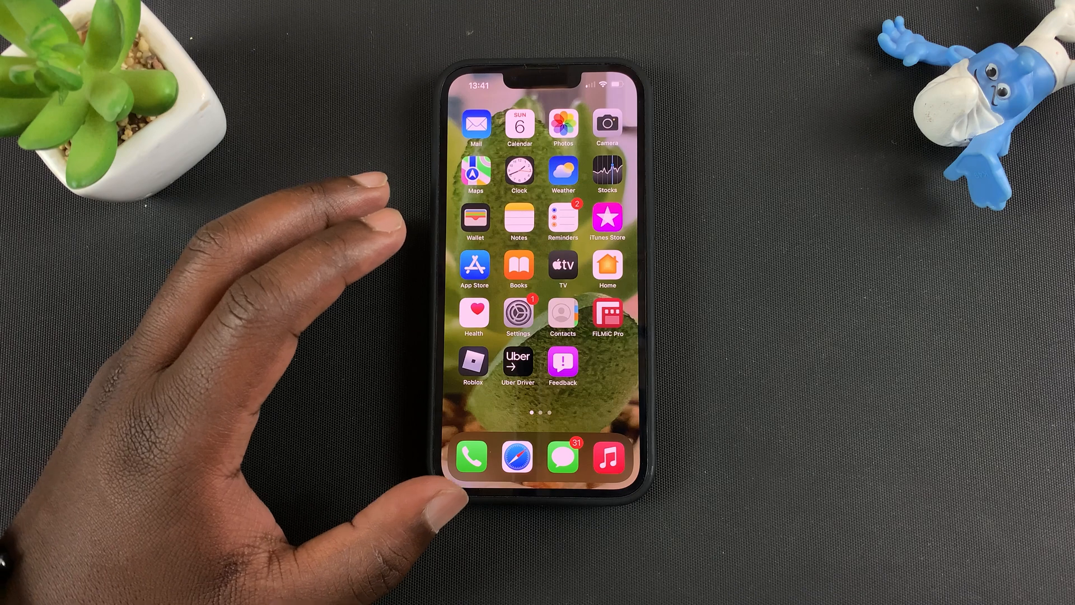
Swipe to the second home screen page showing CSR Racing 2, then launch Settings.
scroll(left, 3)
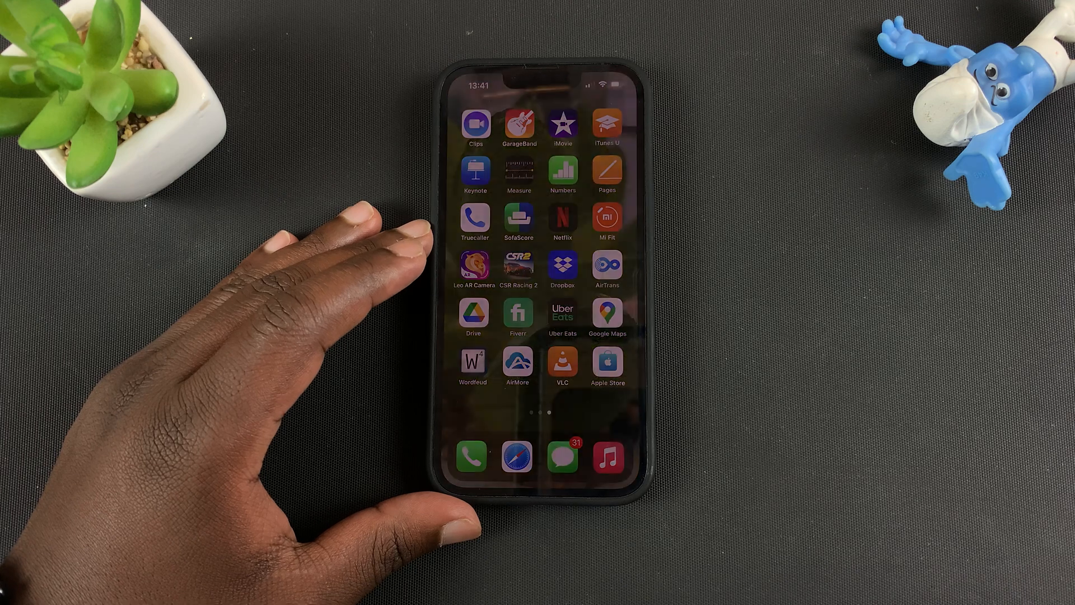
scroll(left, 3)
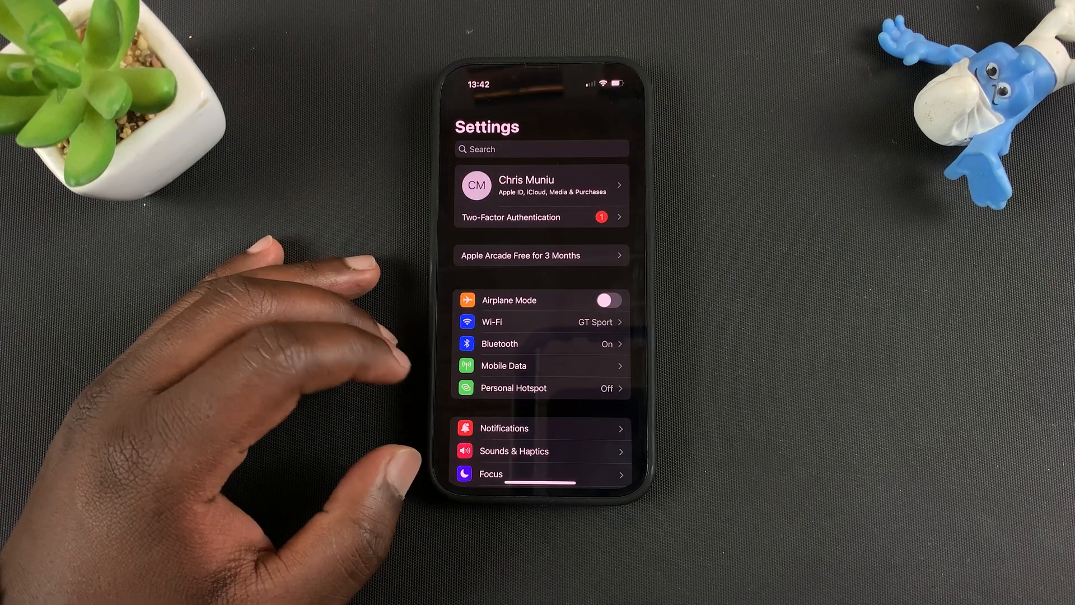
Go into General, reach iPhone Storage and enable Offload Unused Apps.
scroll(down, 3)
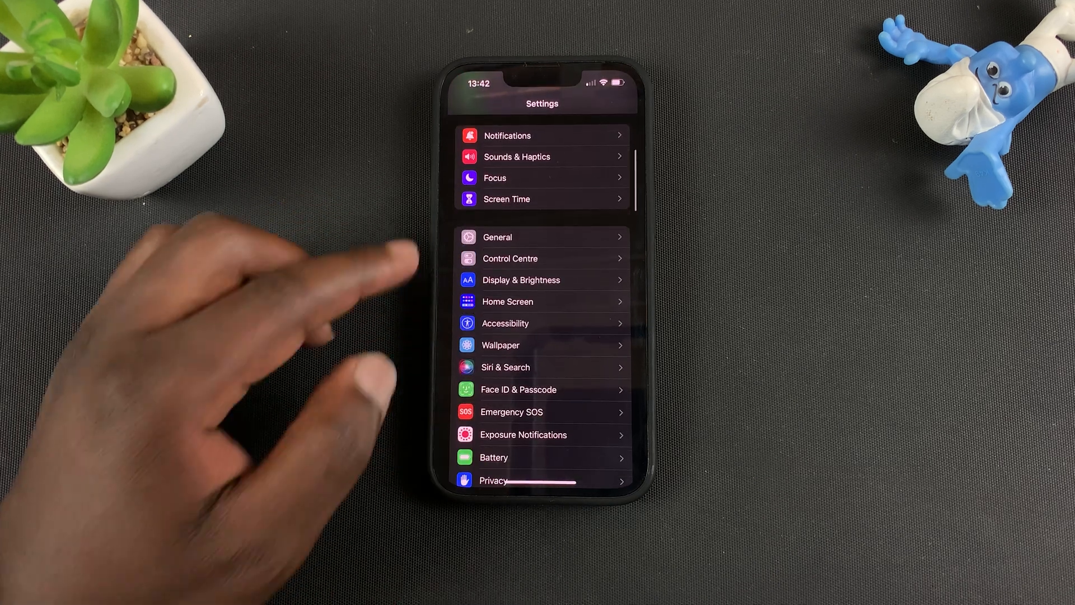
click(498, 238)
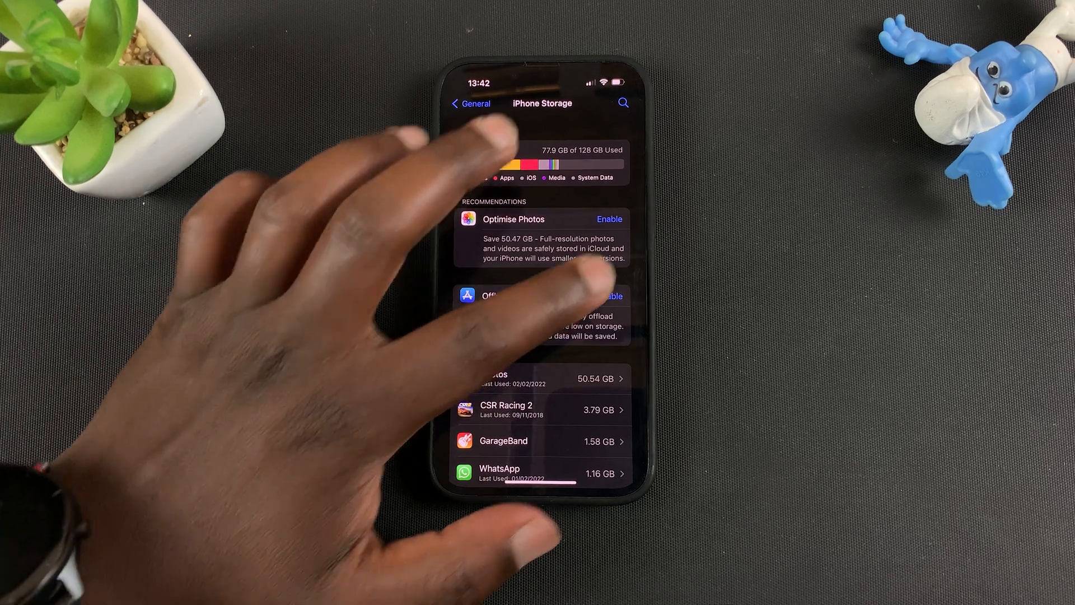
click(609, 296)
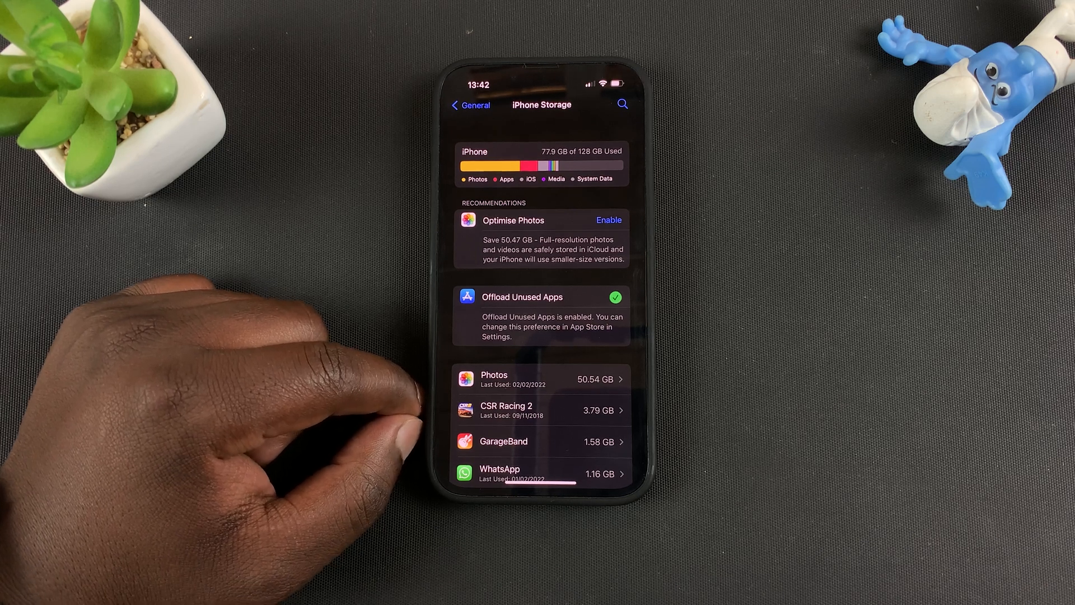
Scroll the storage app list down to CSR Racing 2 and view its storage details.
scroll(down, 3)
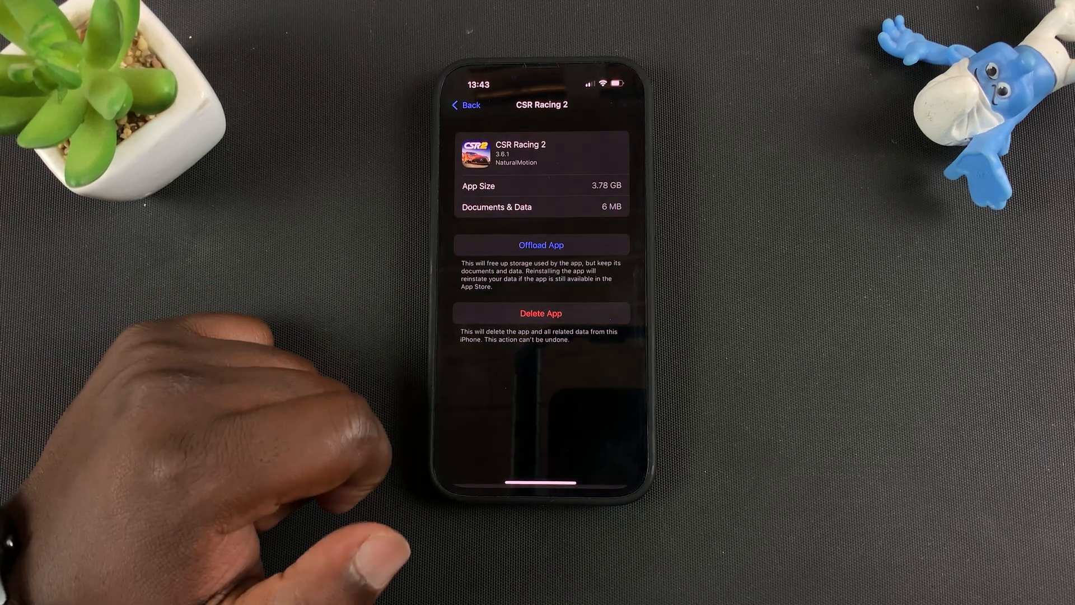
Offload CSR Racing 2, confirming the prompt, and return to the iPhone Storage list.
click(541, 245)
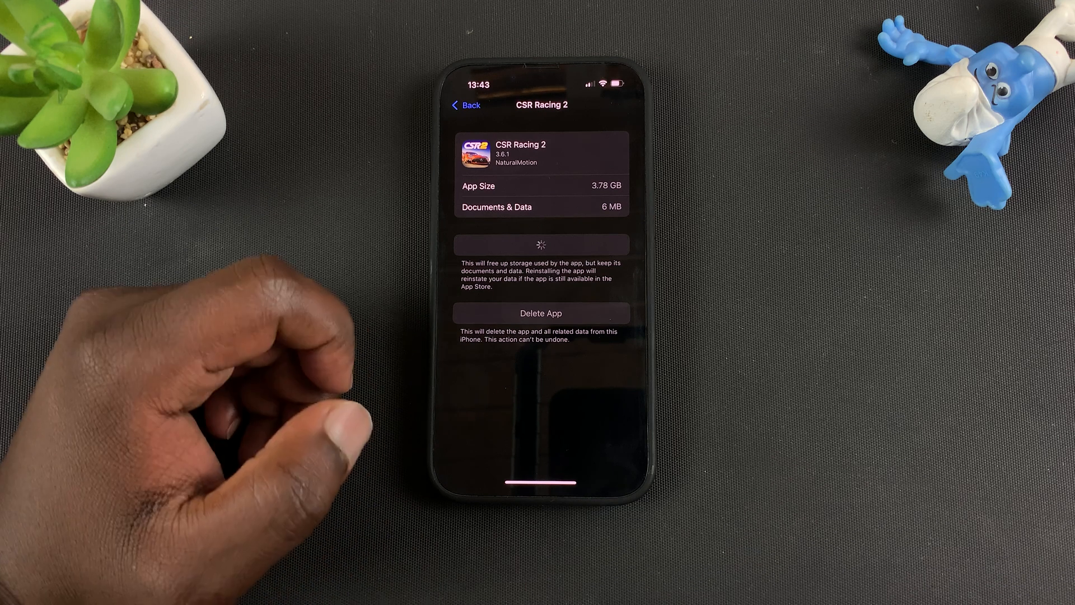
click(541, 244)
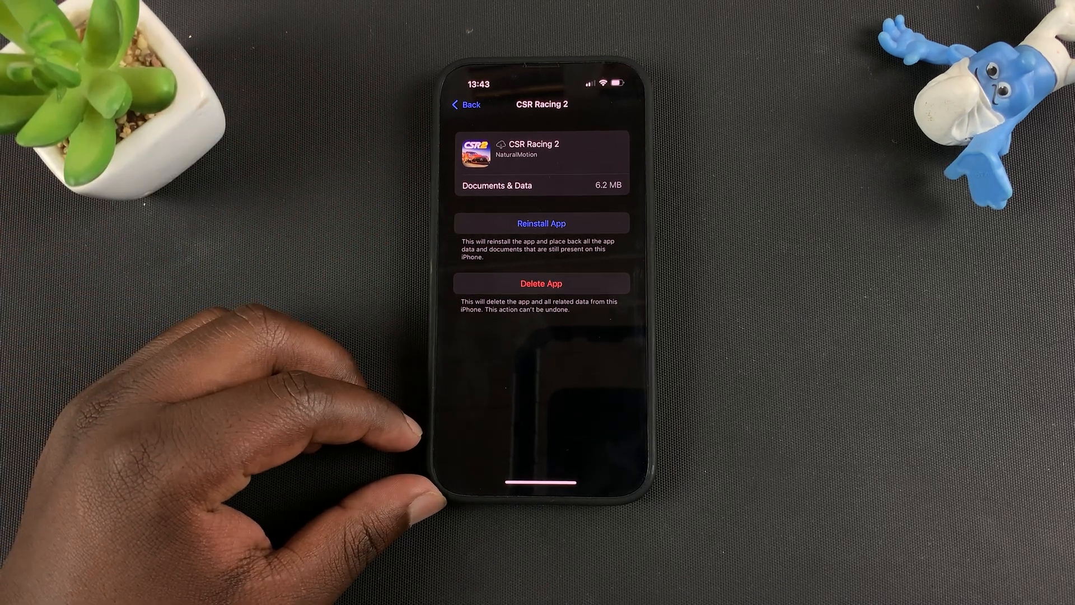
click(465, 104)
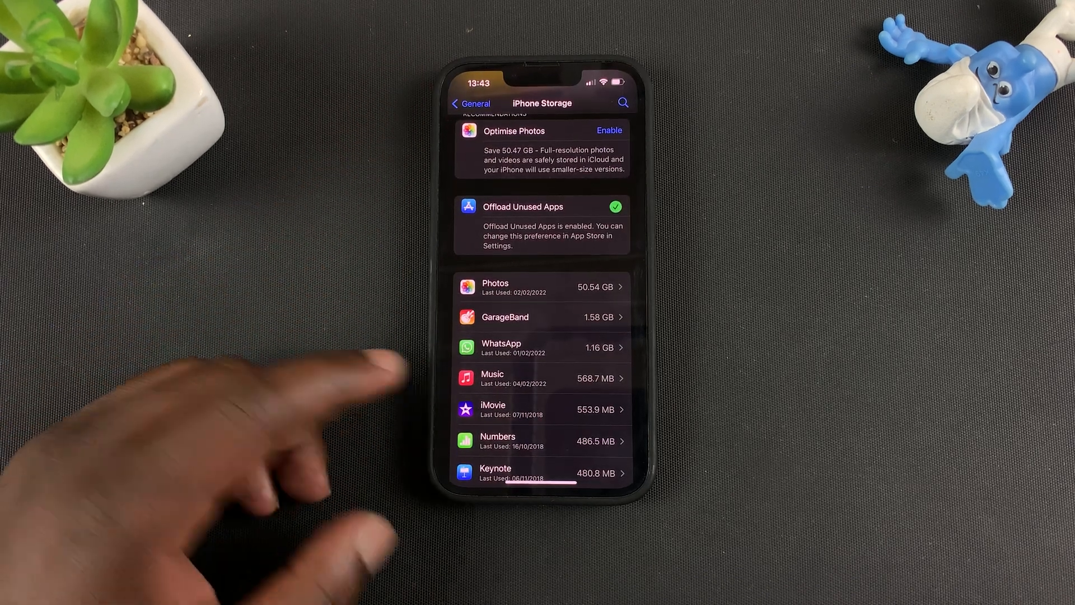
Scroll through the remaining app storage list before returning to the home screen.
scroll(down, 3)
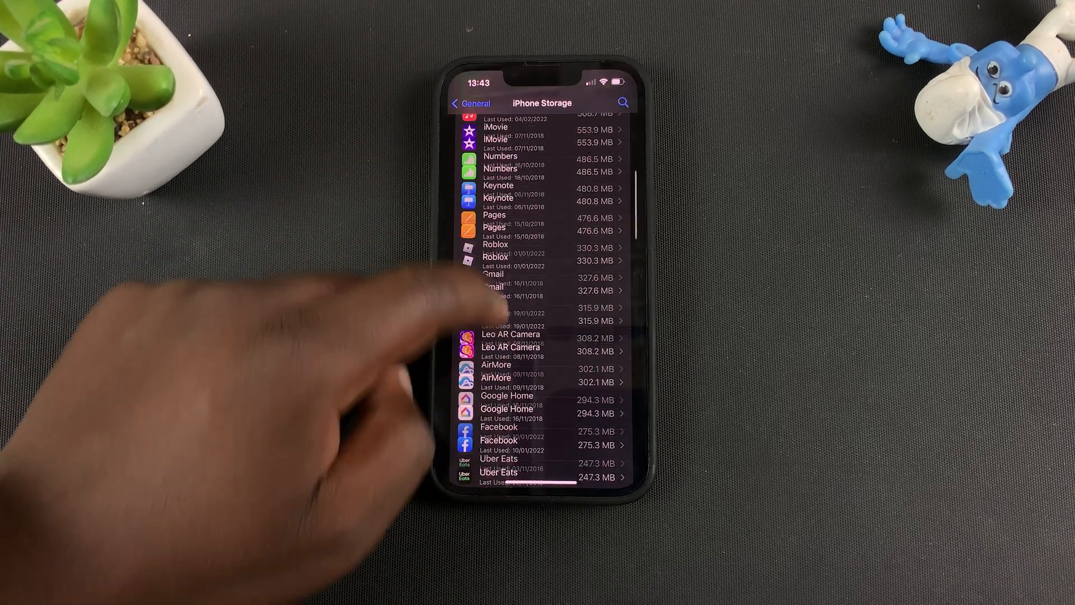
scroll(down, 3)
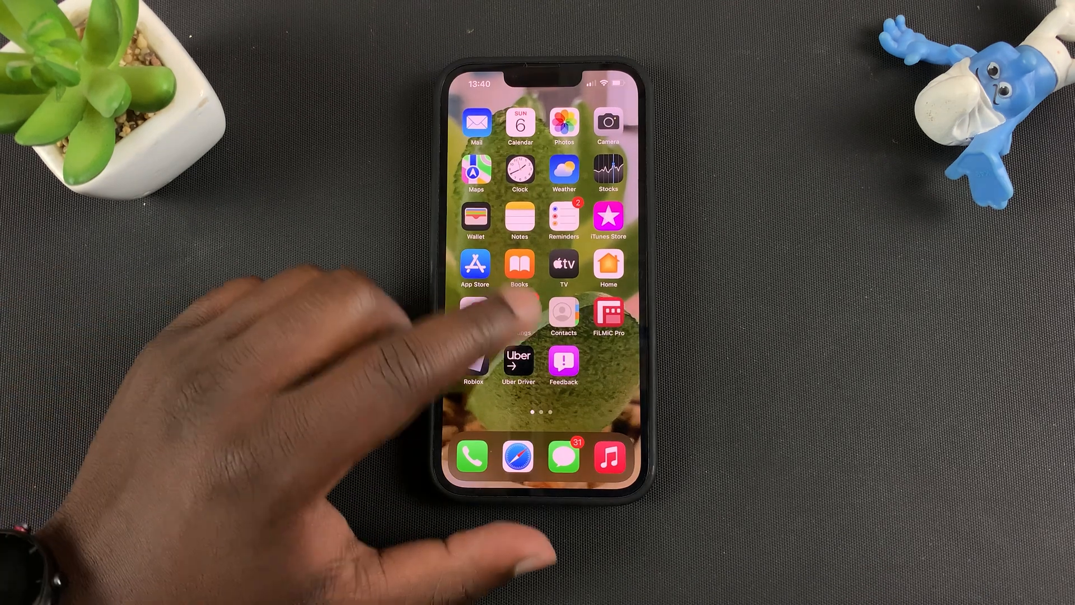
scroll(left, 3)
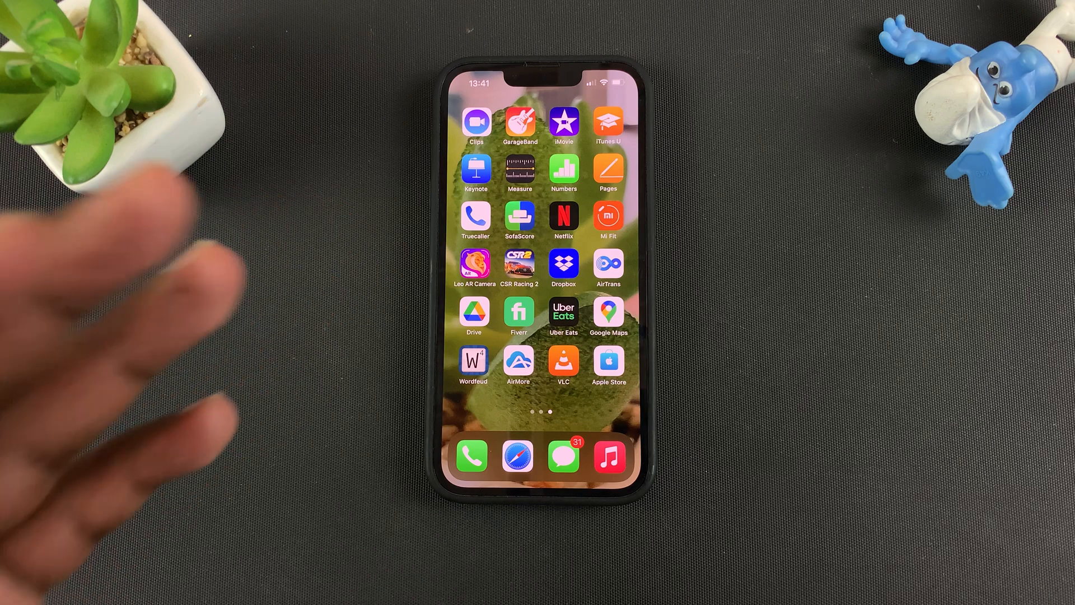
scroll(right, 3)
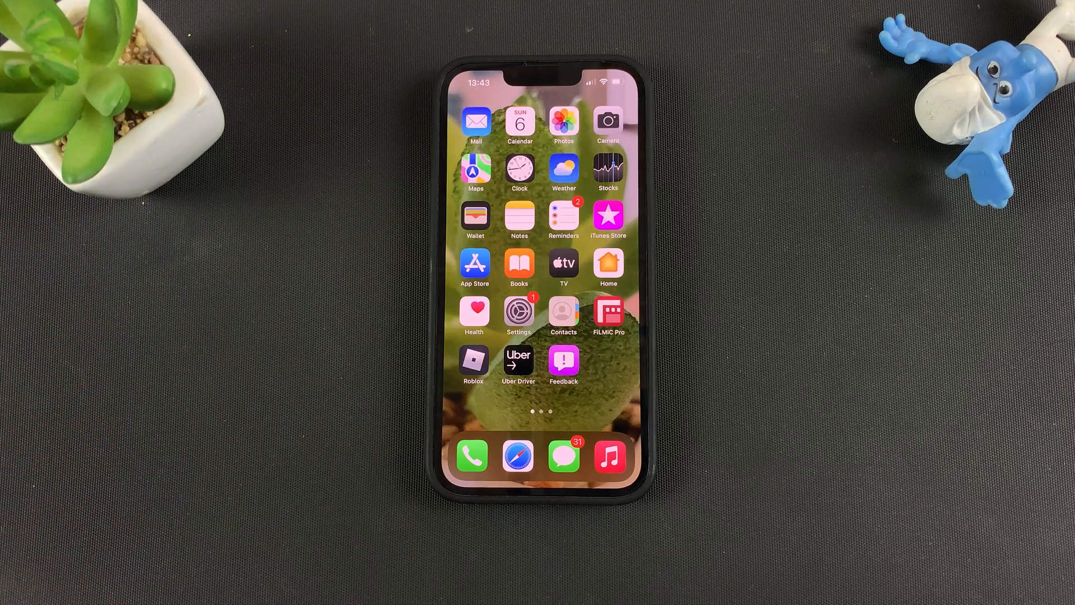